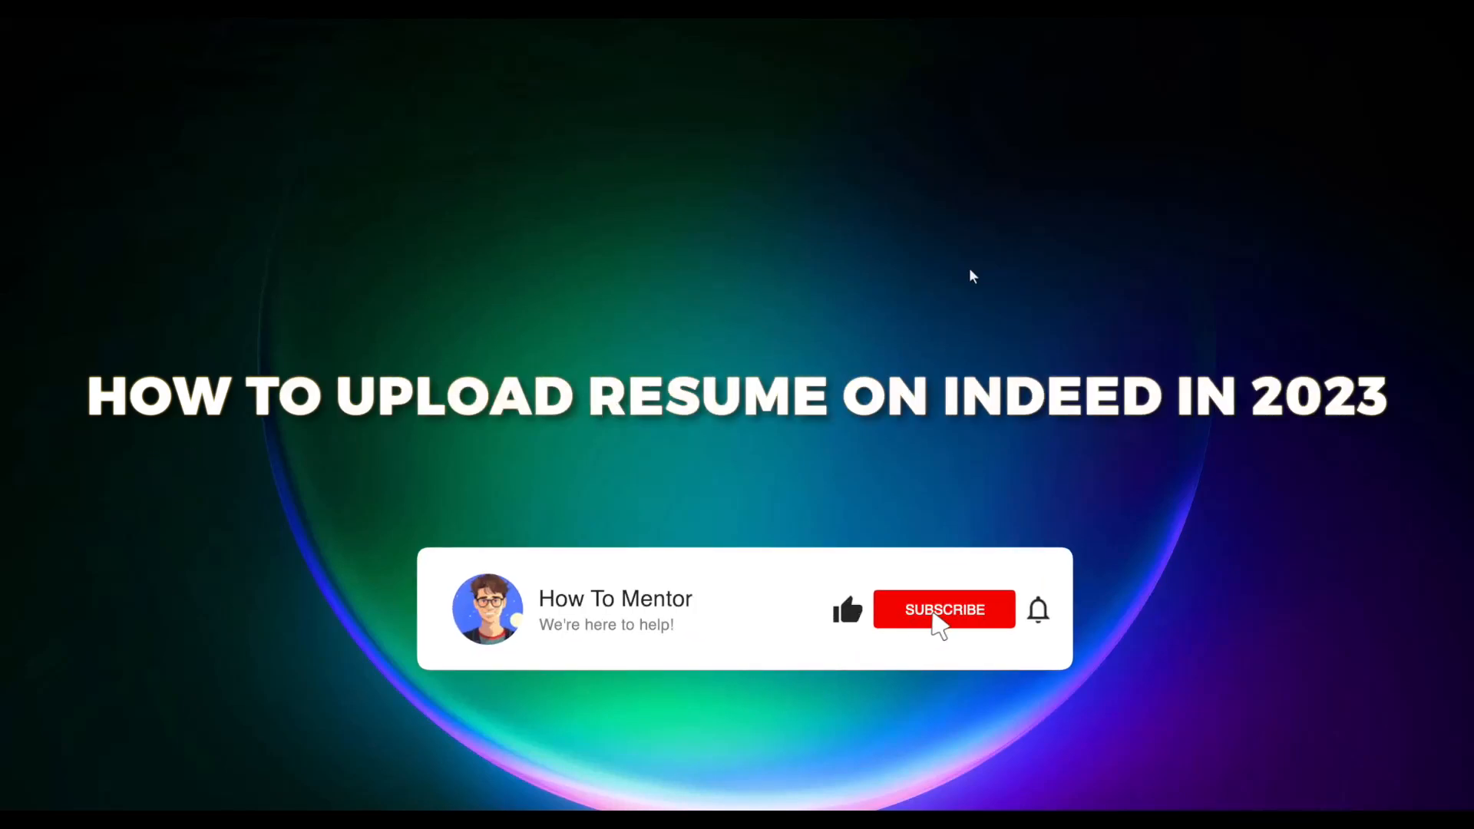
# - Open the account menu from the home page and choose Profile
pyautogui.click(944, 609)
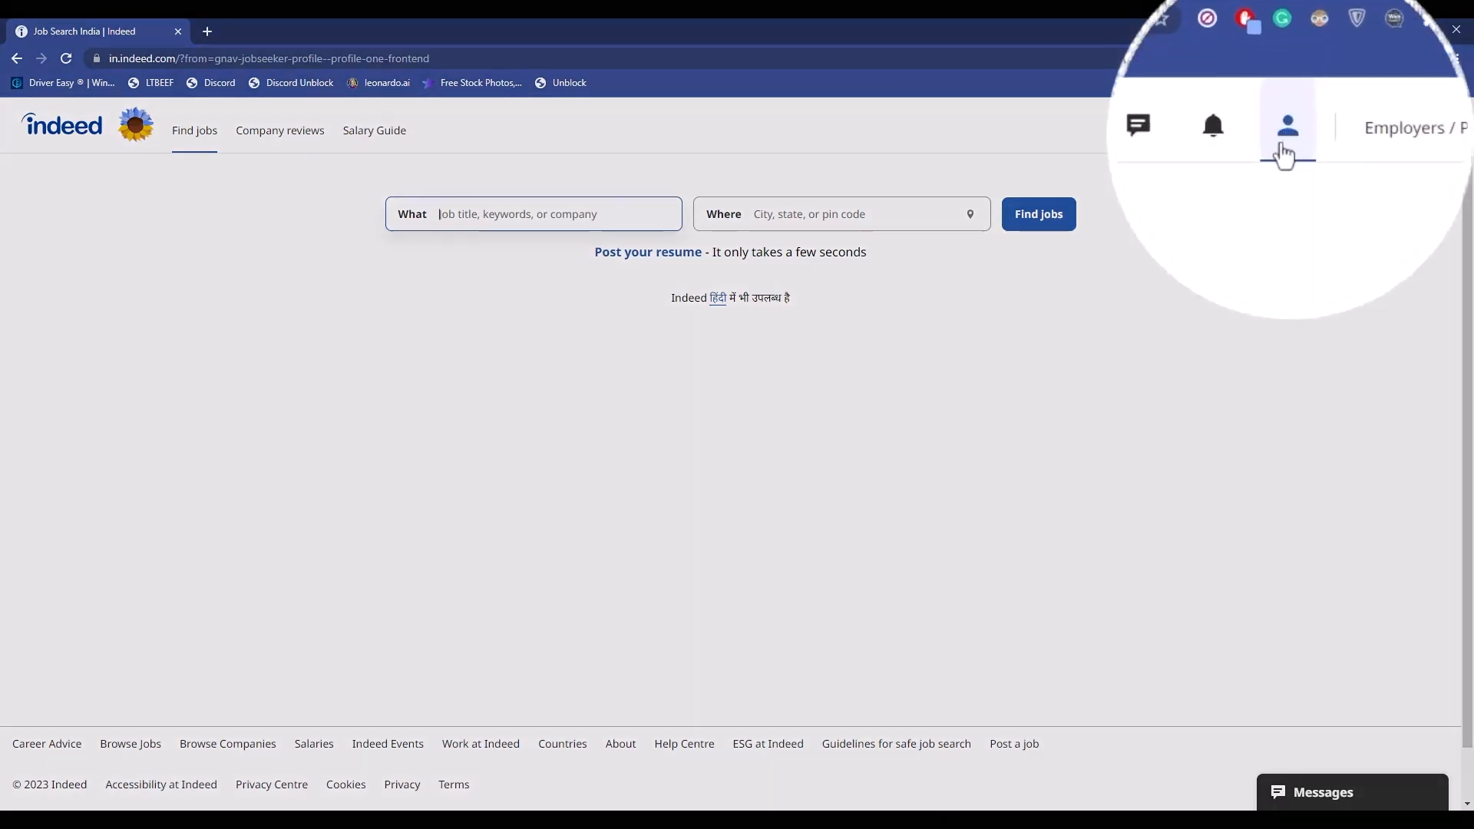
pyautogui.click(1286, 129)
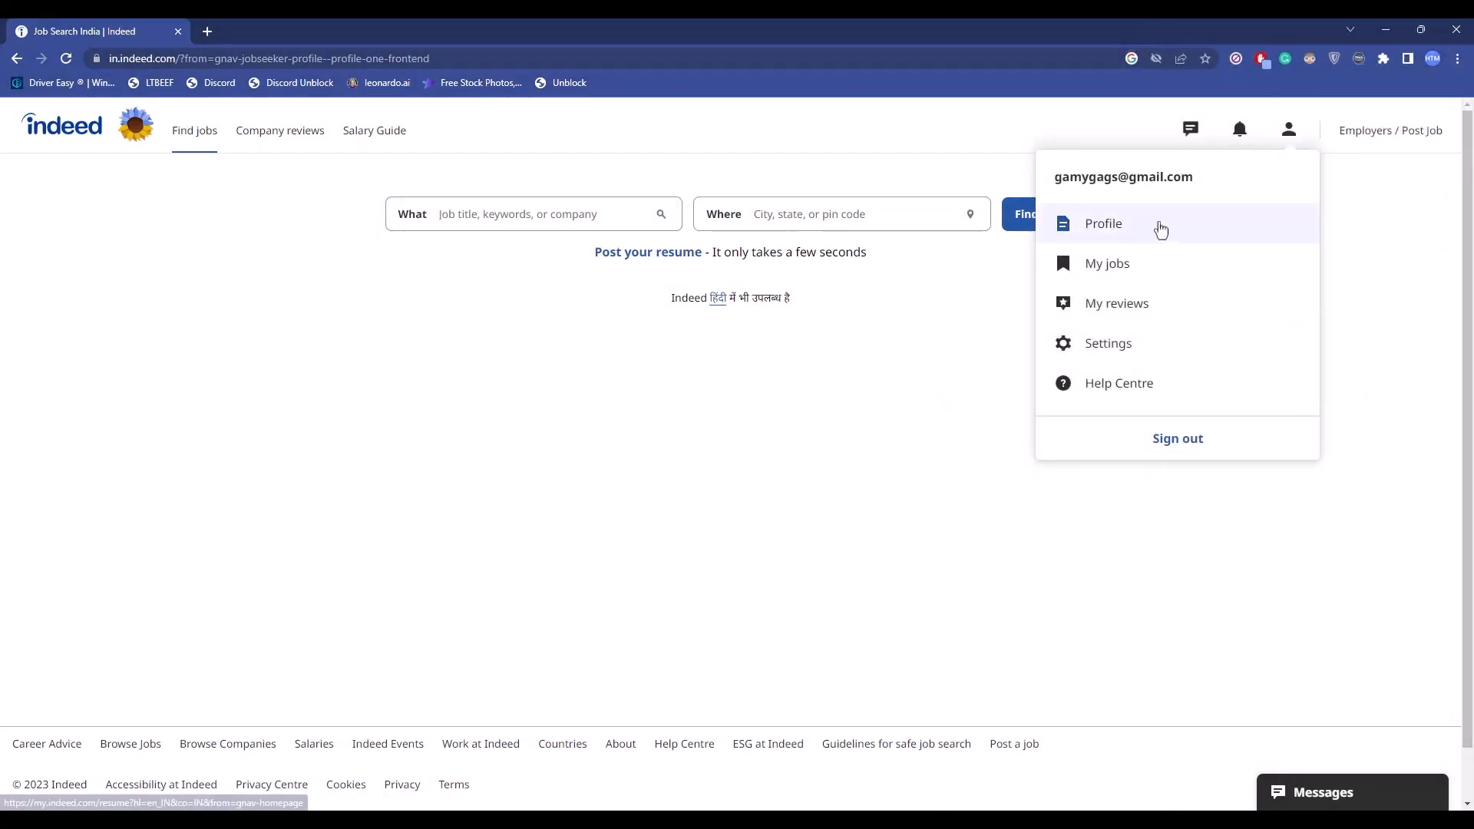
pyautogui.click(1102, 224)
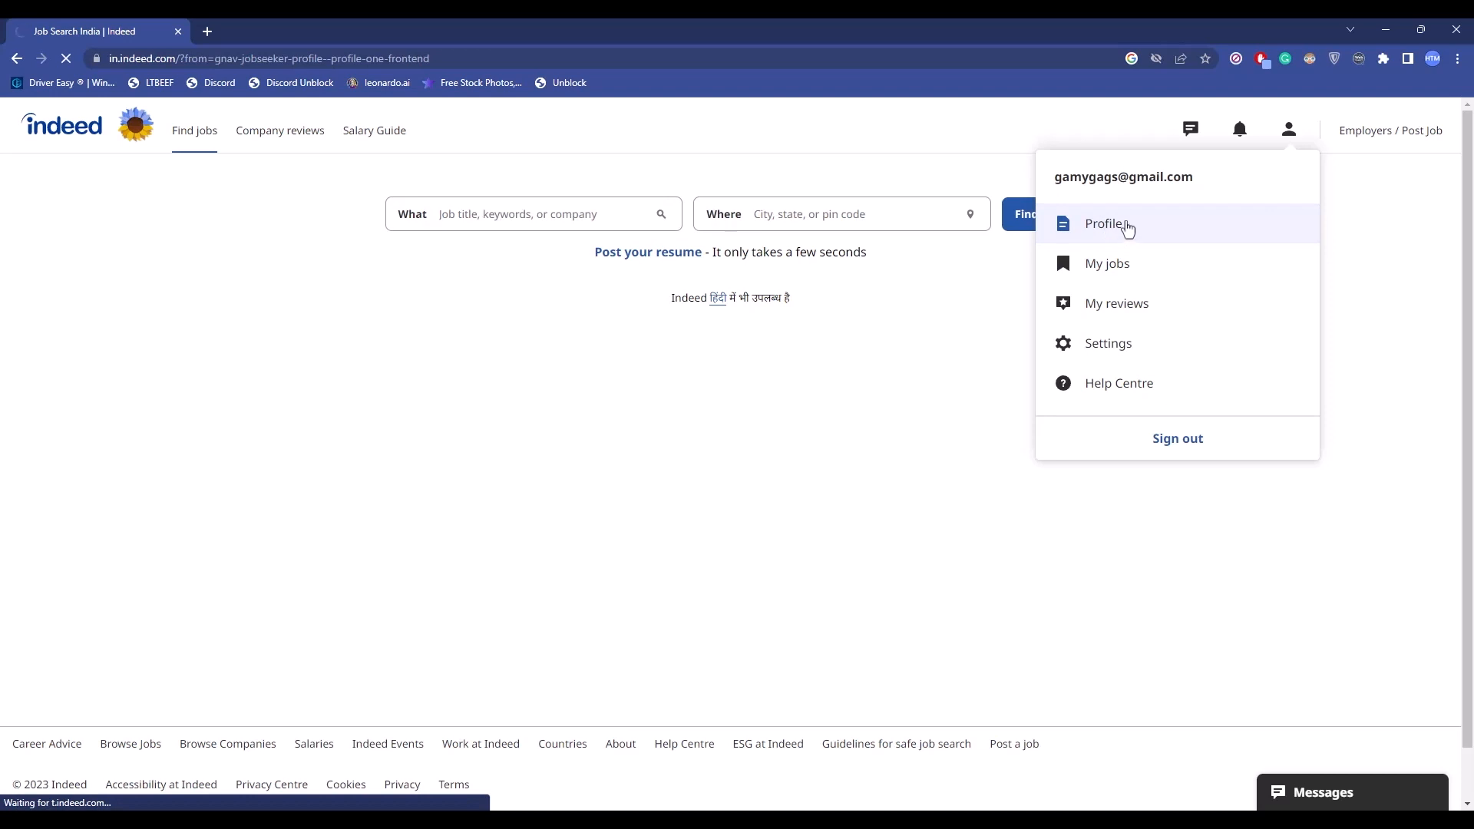
# - Pick an option on the 'Add a CV to Indeed' card to begin uploading
pyautogui.click(1107, 224)
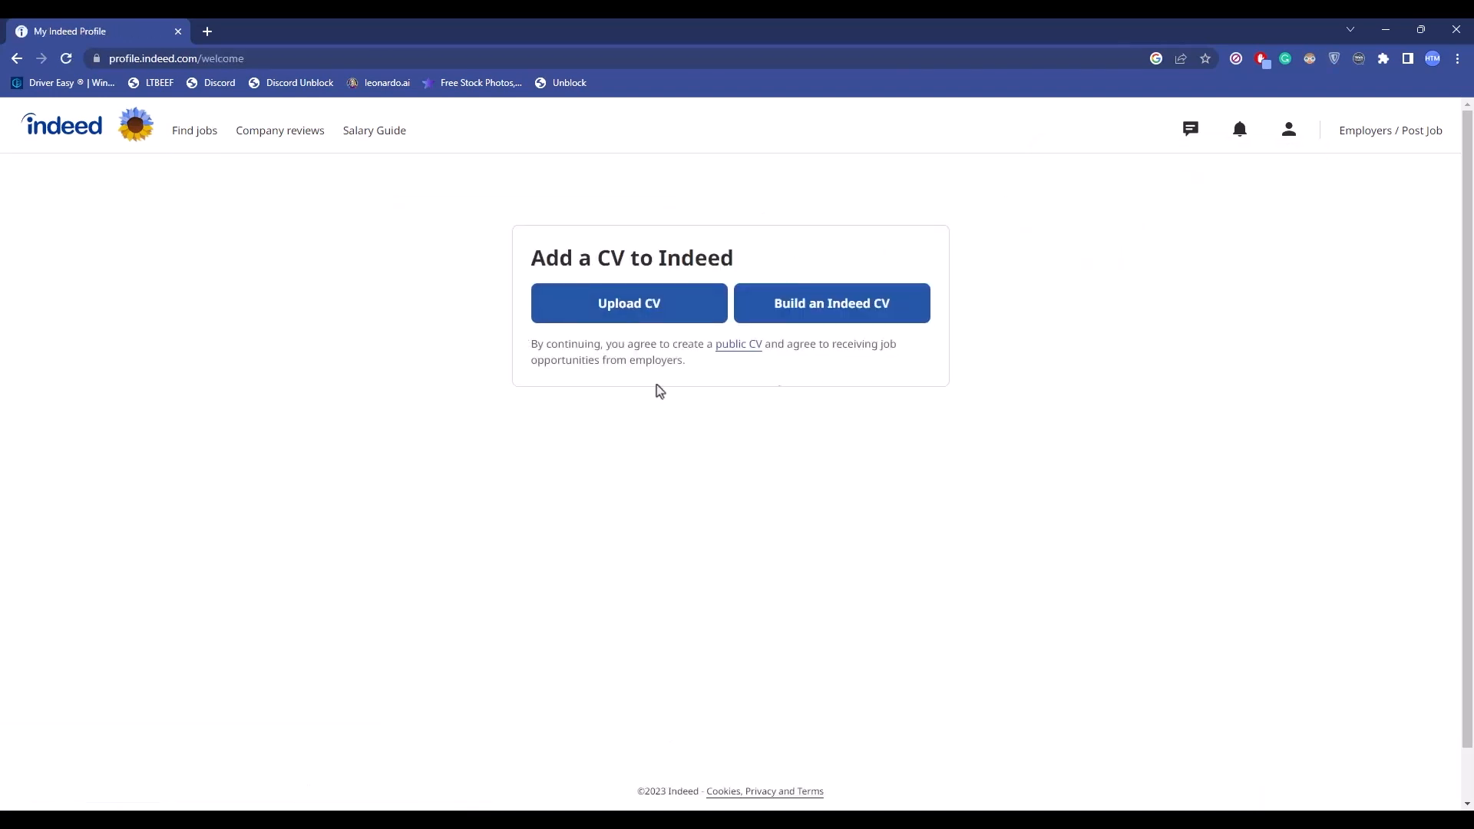
pyautogui.moveTo(850, 320)
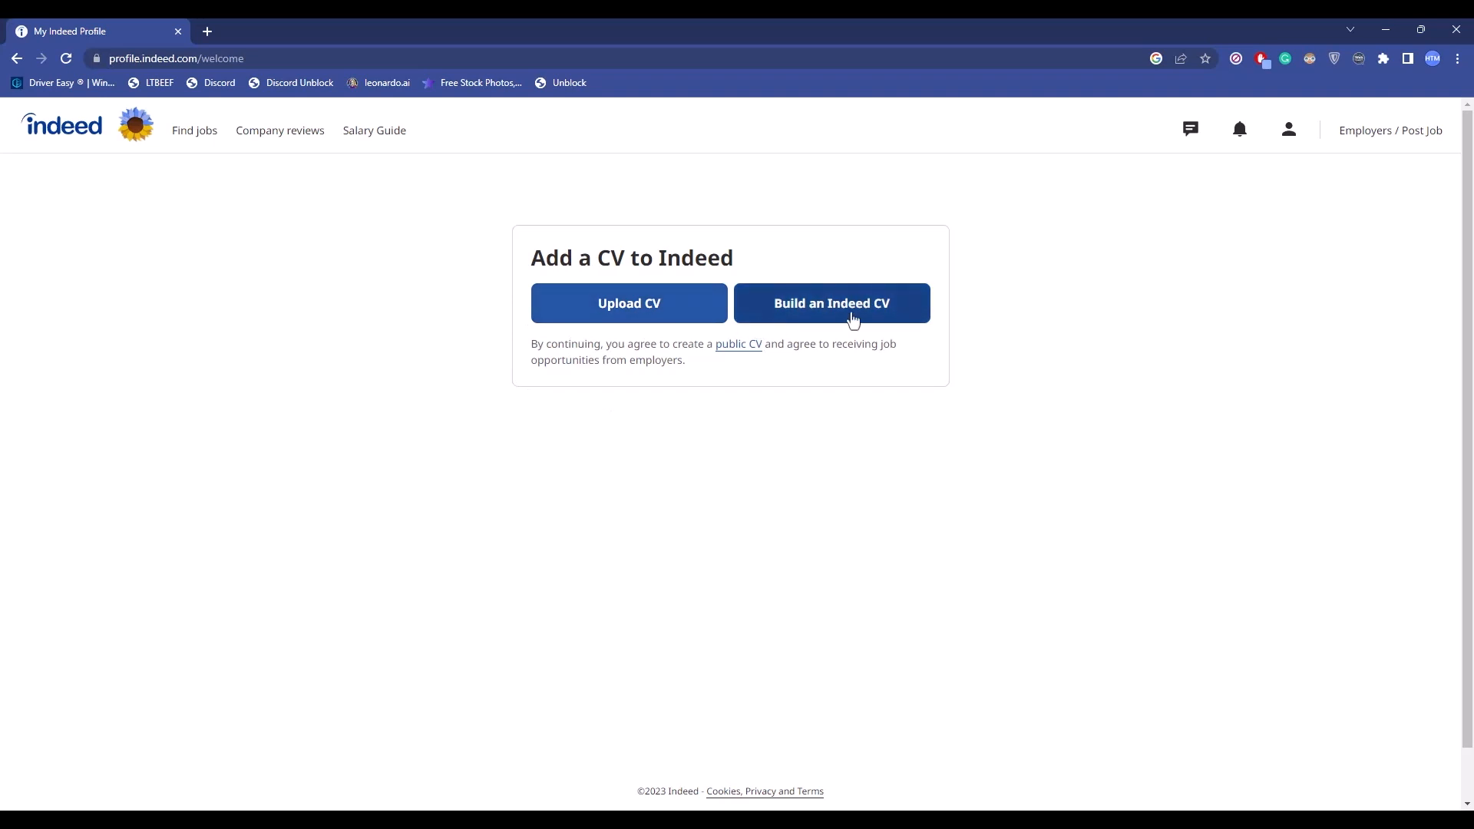
pyautogui.click(830, 302)
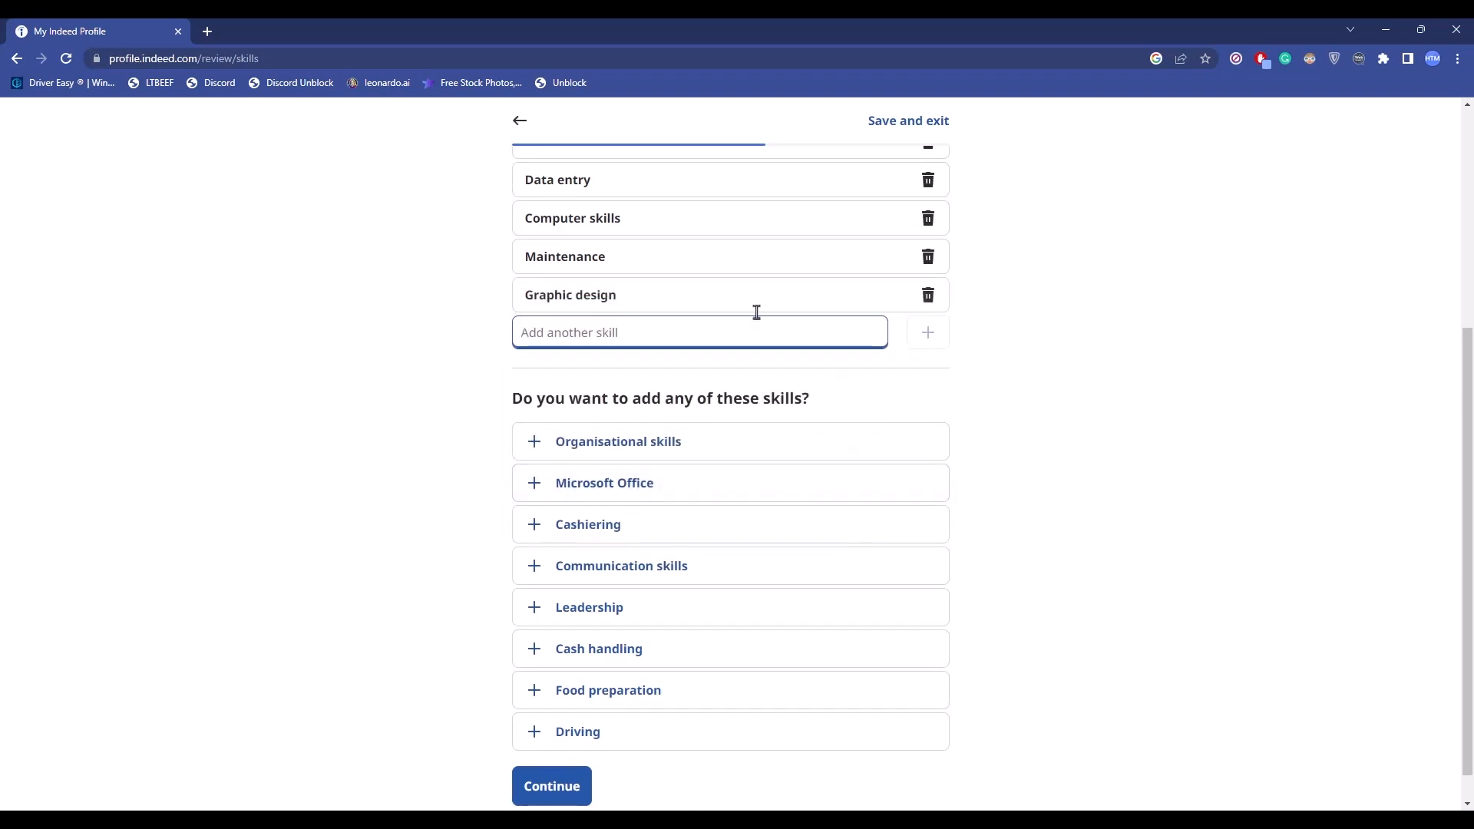
# - Accept the listed skills (data entry, computer skills, maintenance, graphic design) and continue
pyautogui.click(551, 786)
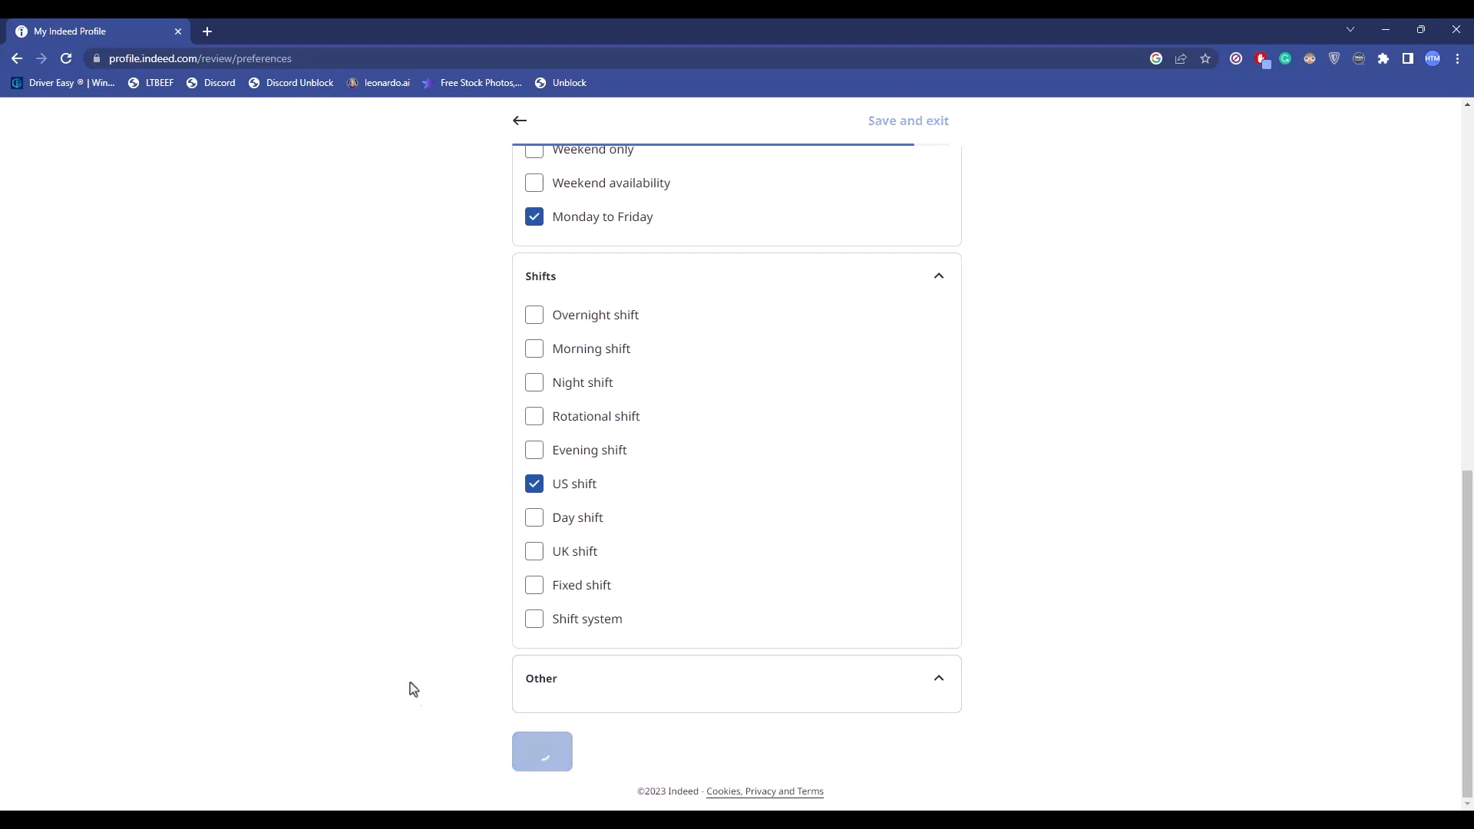
# - Continue past job preferences to reach the 'CV is ready to share' page
pyautogui.click(542, 751)
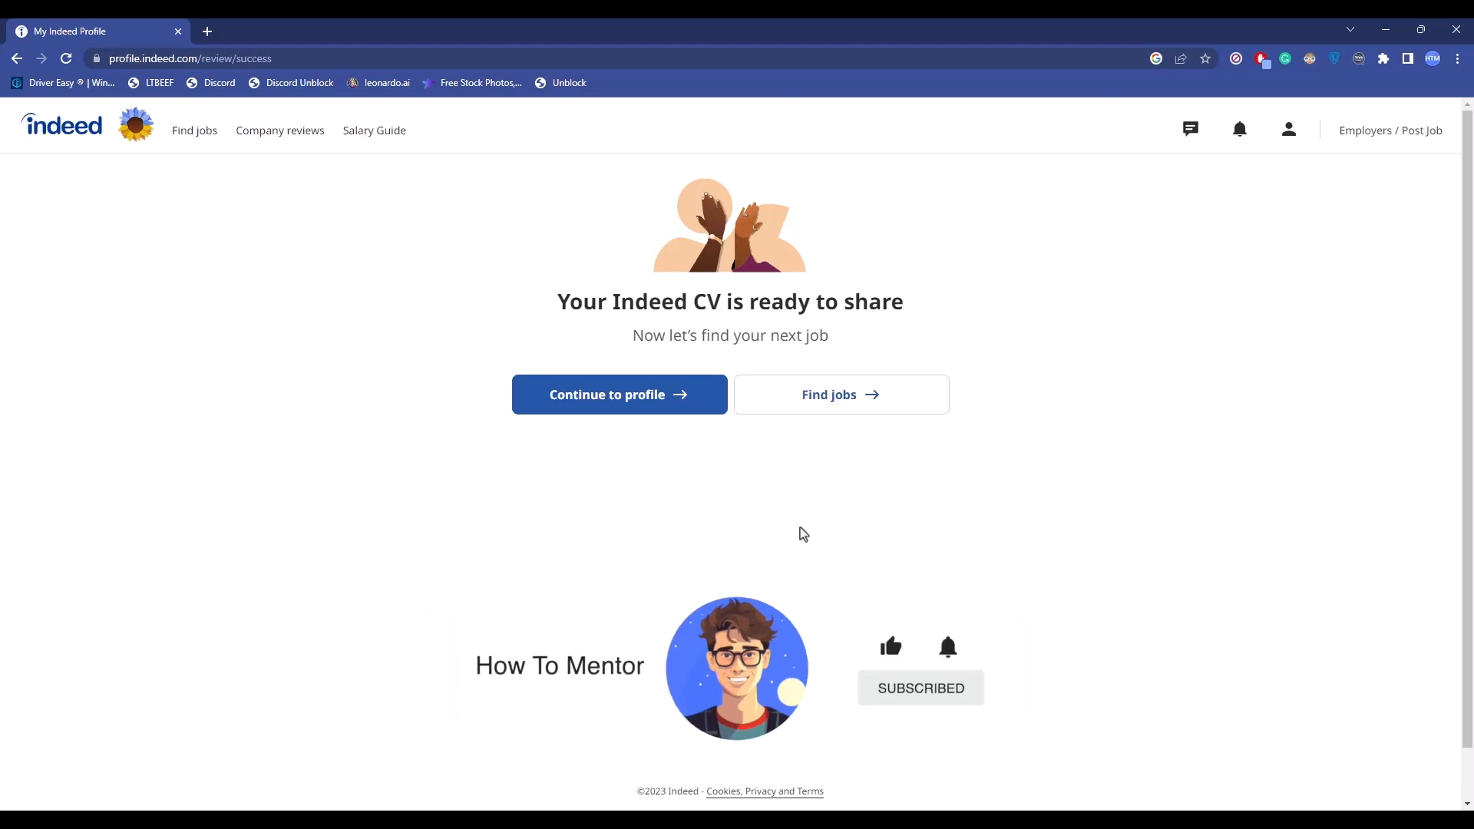